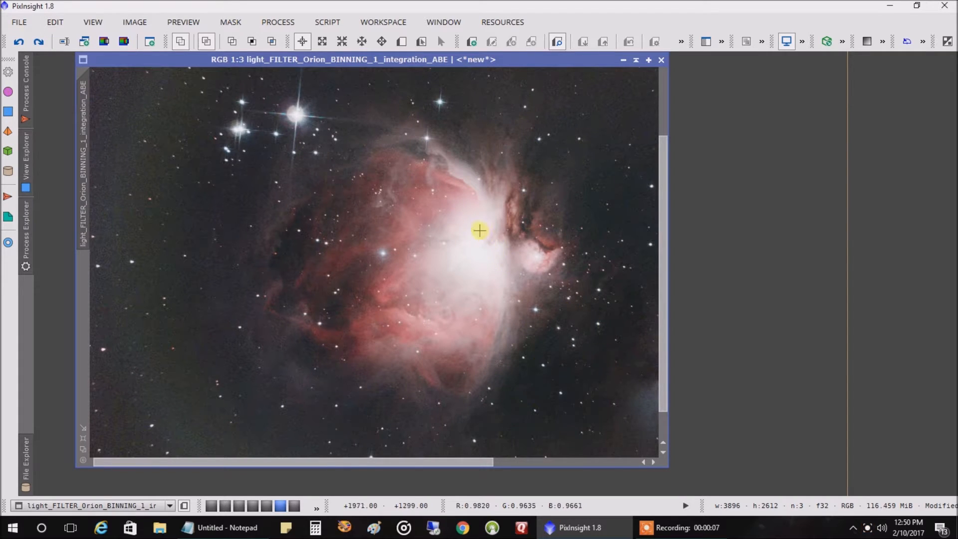
{"action": "mouse_move", "coordinate": [483, 256]}
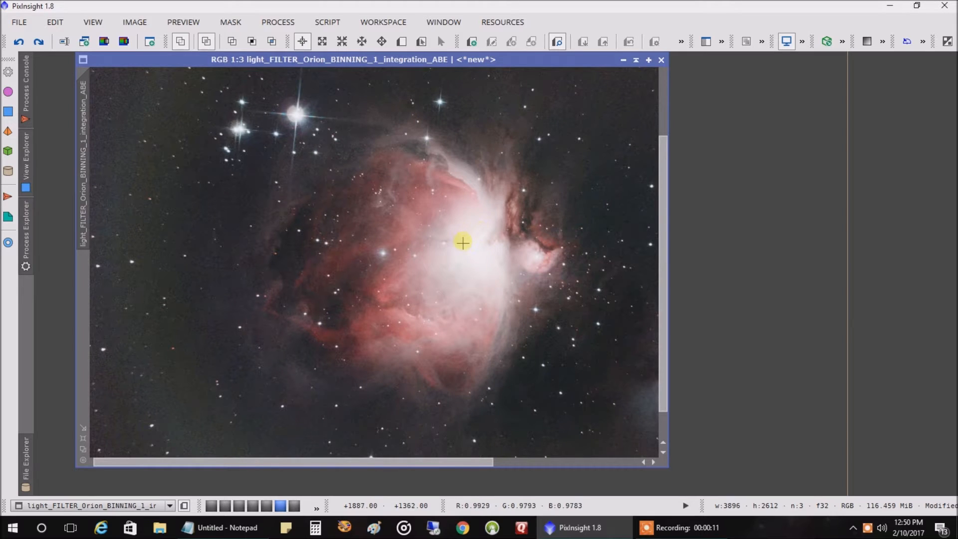
{"action": "mouse_move", "coordinate": [483, 231]}
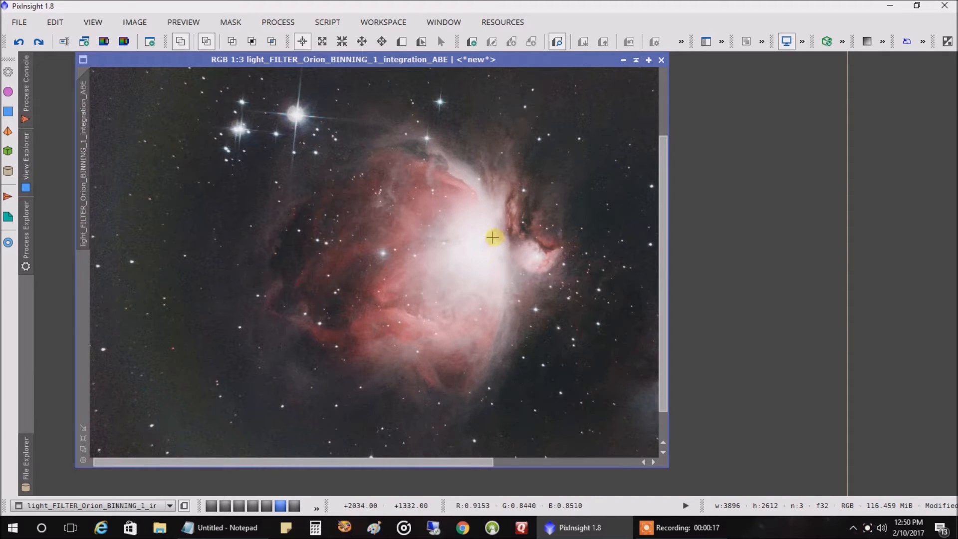
{"action": "mouse_move", "coordinate": [461, 245]}
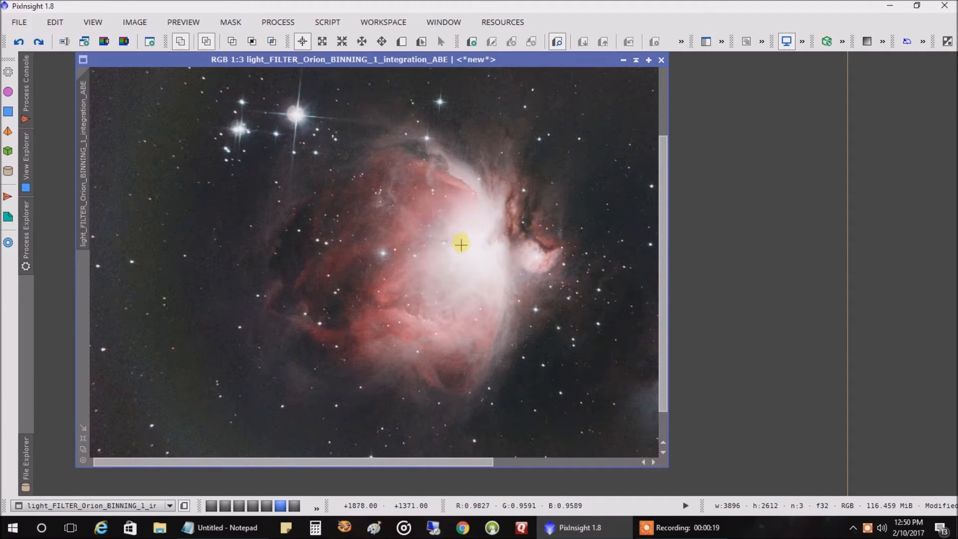
{"action": "mouse_move", "coordinate": [319, 303]}
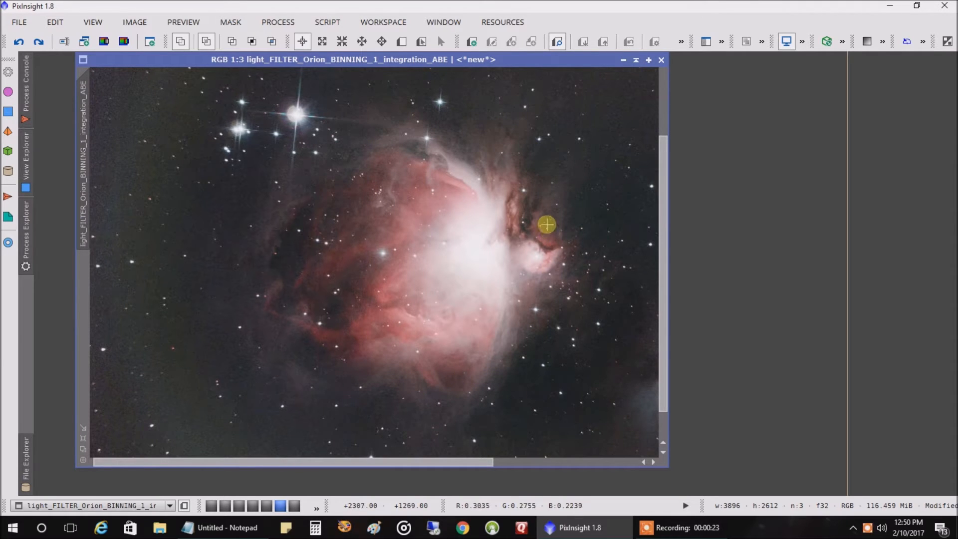
{"action": "mouse_move", "coordinate": [463, 246]}
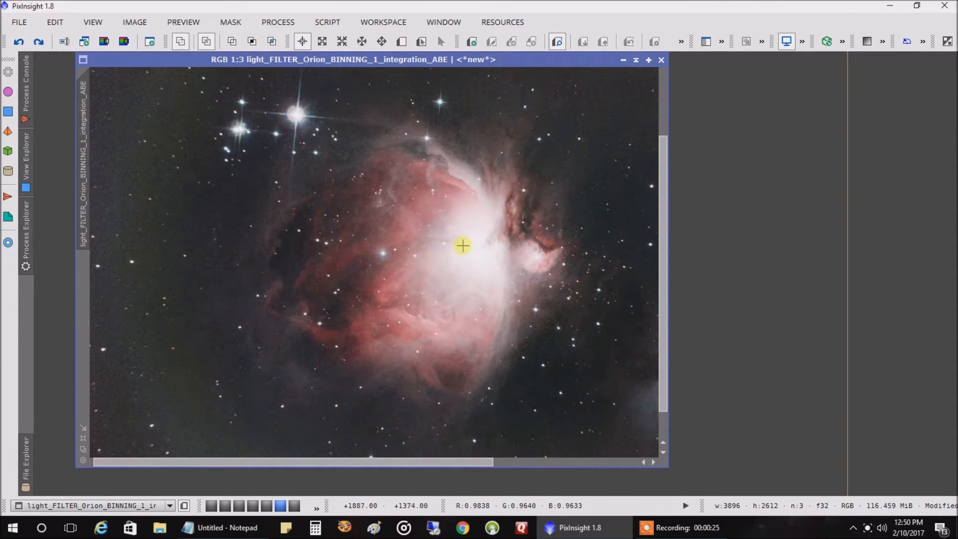
{"action": "mouse_move", "coordinate": [502, 241]}
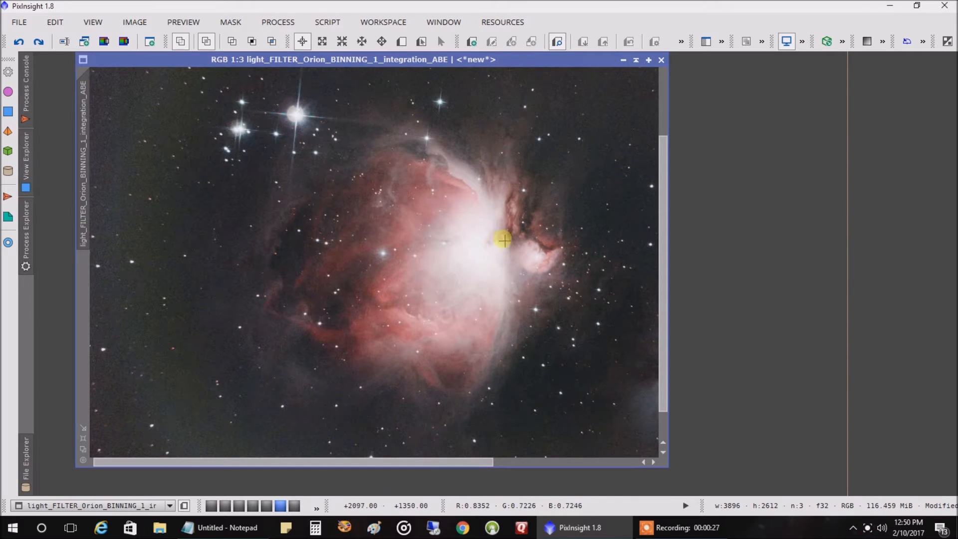
{"action": "mouse_move", "coordinate": [467, 264]}
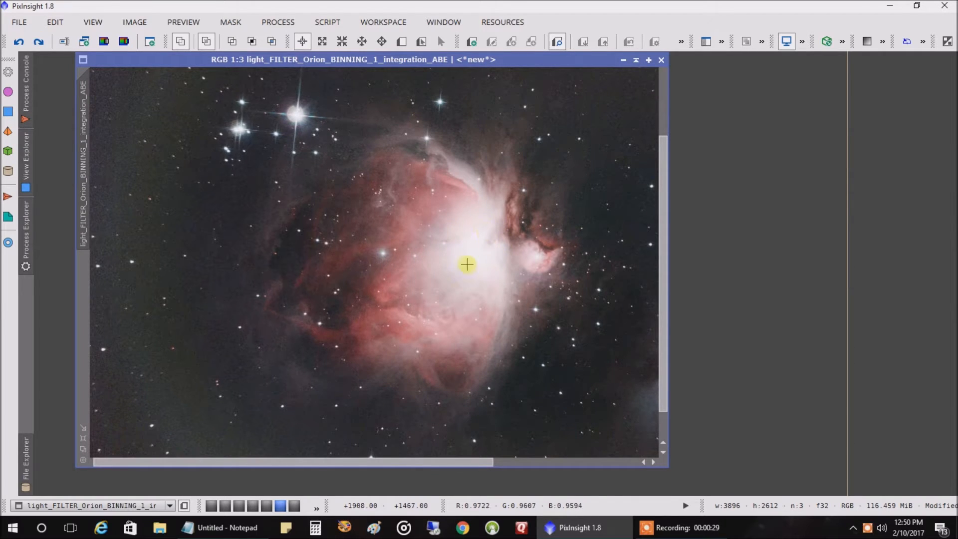
{"action": "mouse_move", "coordinate": [458, 239]}
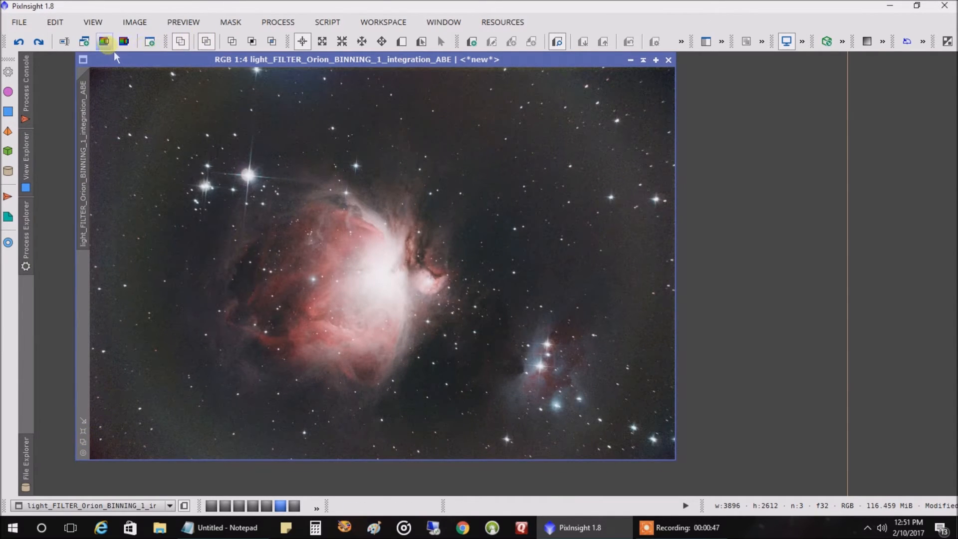
{"action": "mouse_move", "coordinate": [104, 41]}
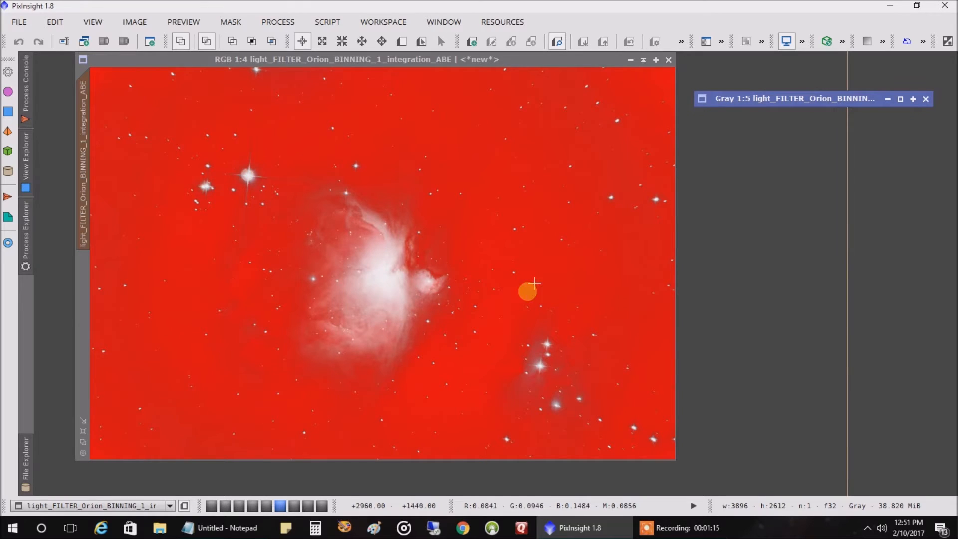
{"action": "mouse_move", "coordinate": [269, 373]}
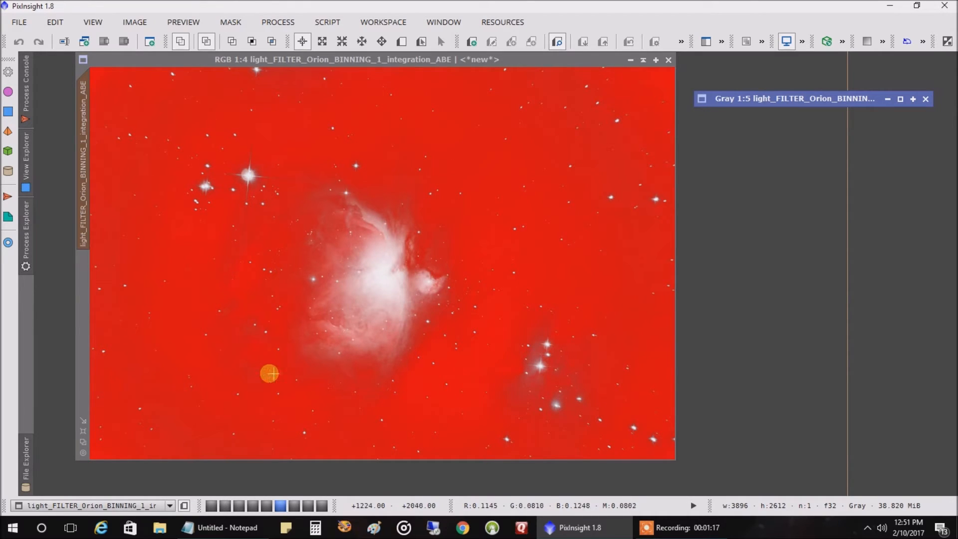
{"action": "mouse_move", "coordinate": [443, 165]}
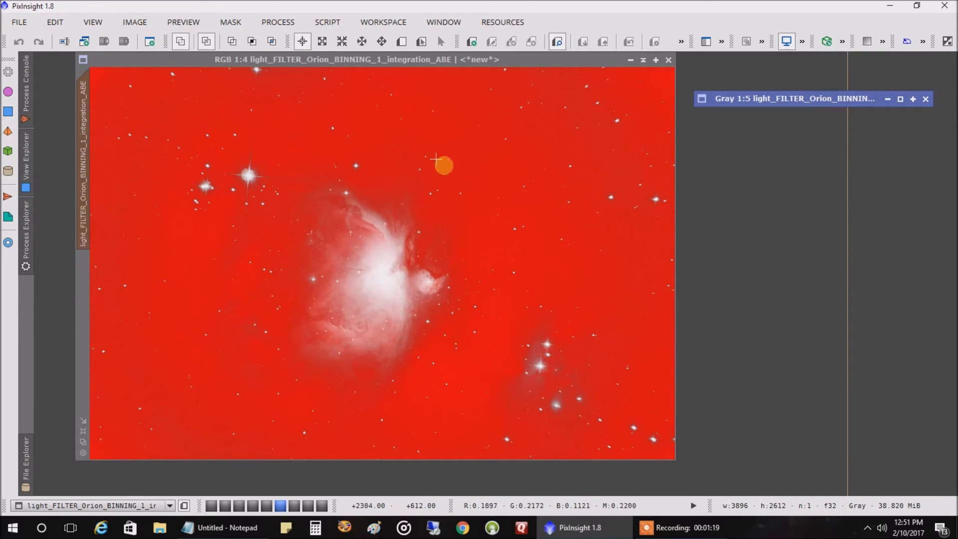
- Invert the luminance mask to test it, revert the inversion, then hide the red overlay
{"action": "left_click", "coordinate": [231, 22]}
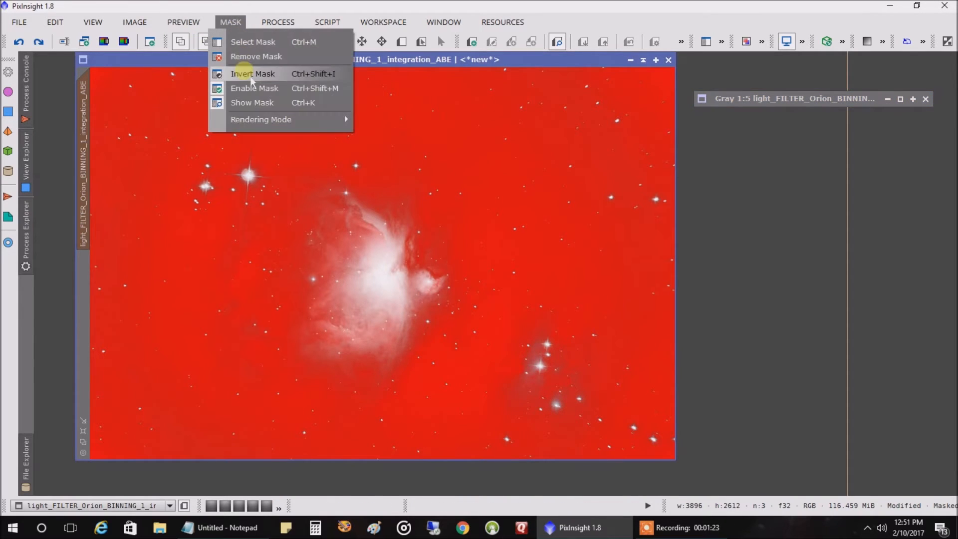
{"action": "left_click", "coordinate": [256, 57]}
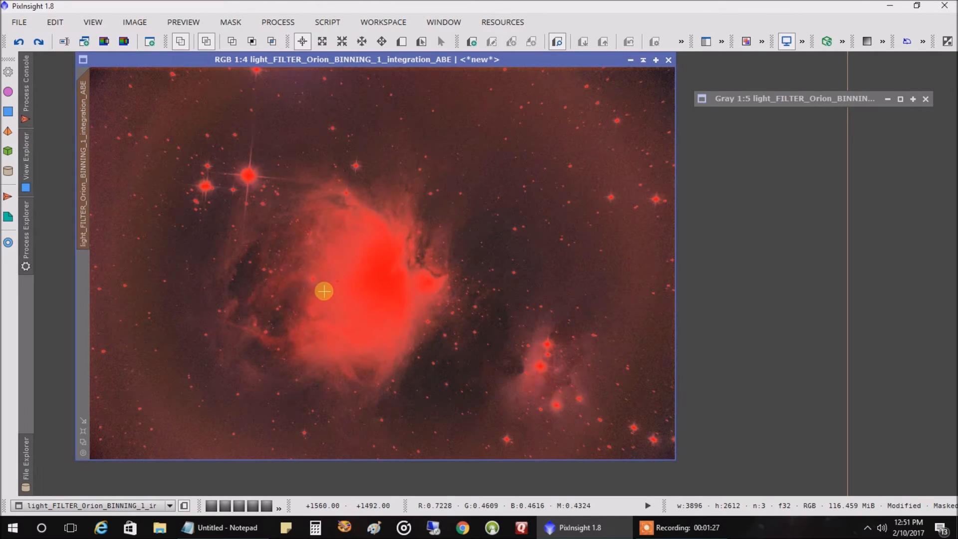
{"action": "mouse_move", "coordinate": [511, 152]}
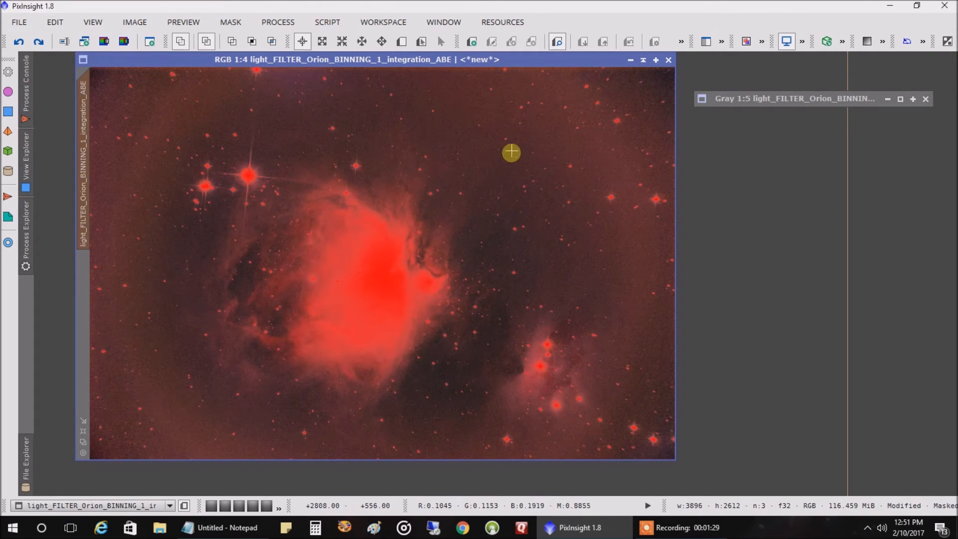
{"action": "mouse_move", "coordinate": [366, 212]}
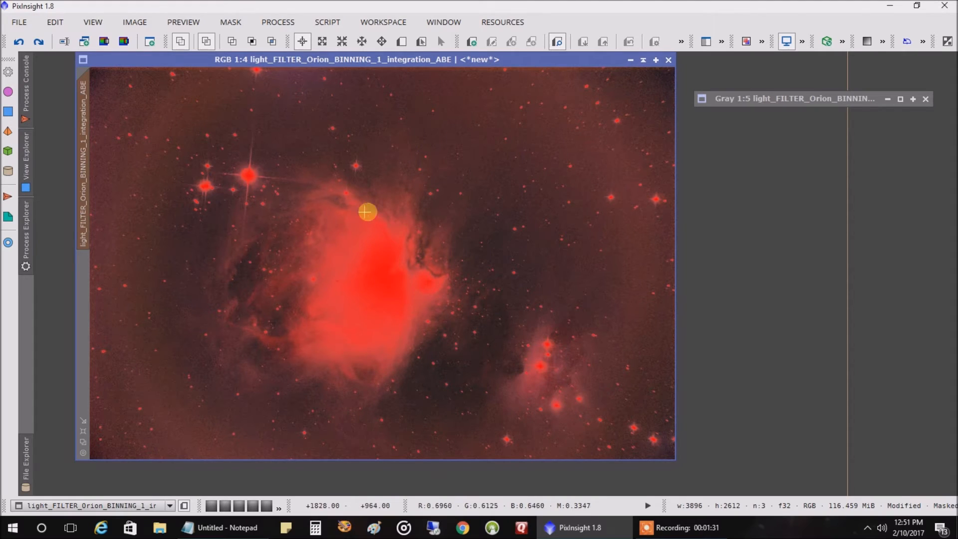
{"action": "left_click", "coordinate": [231, 22]}
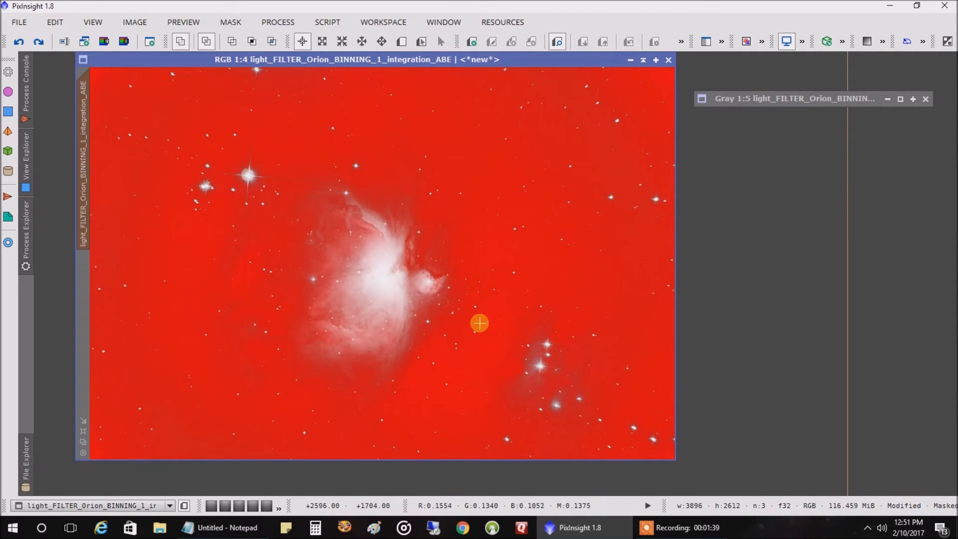
{"action": "left_click", "coordinate": [231, 22]}
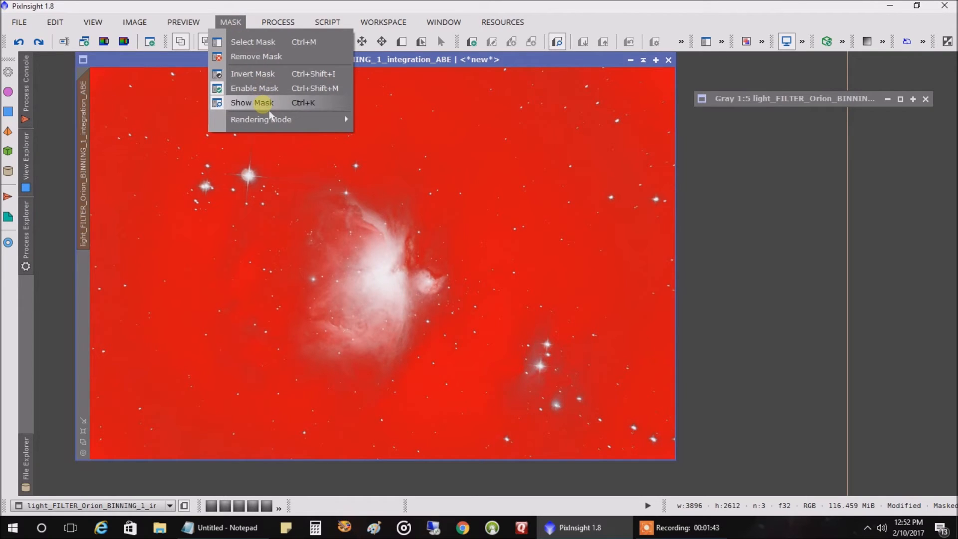
{"action": "left_click", "coordinate": [251, 102]}
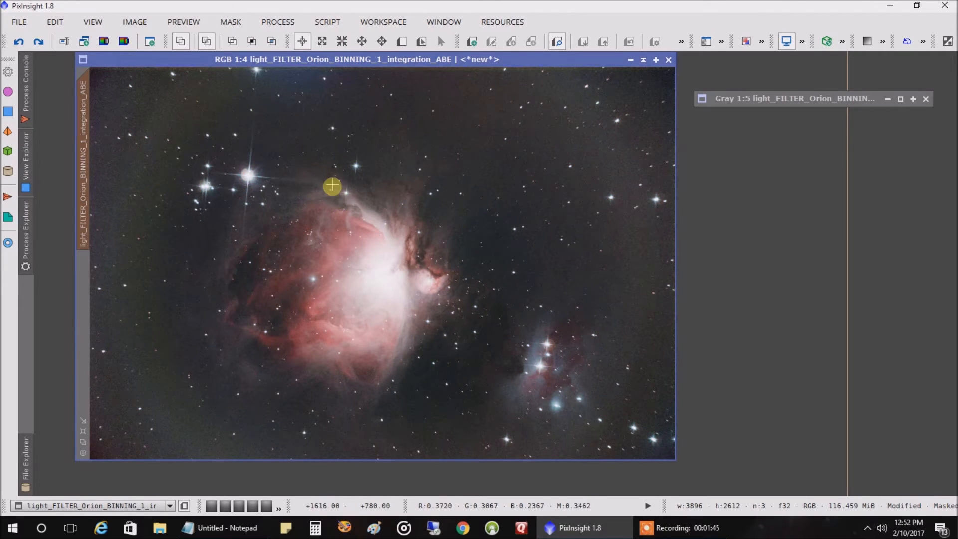
{"action": "mouse_move", "coordinate": [277, 22]}
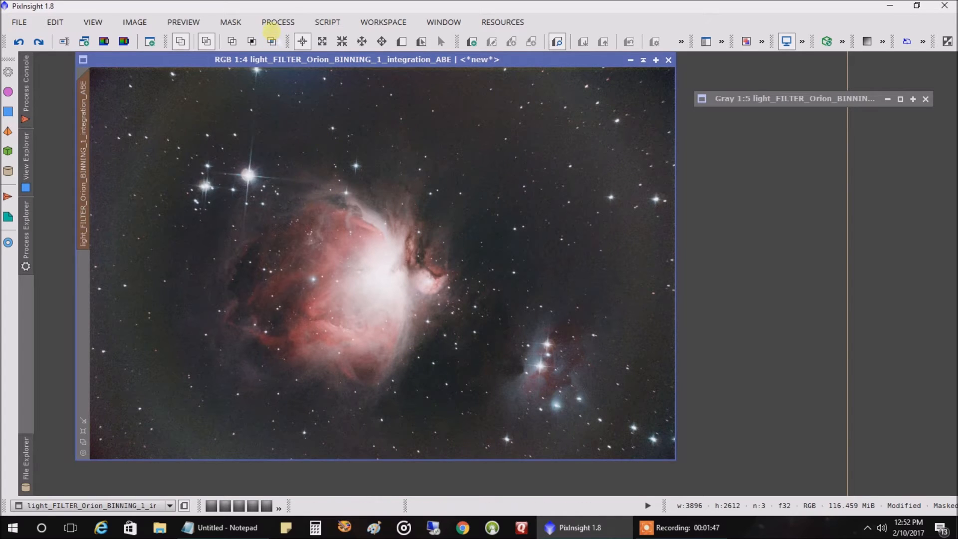
- Open HDRMultiscaleTransform from the All Processes list
{"action": "left_click", "coordinate": [278, 22]}
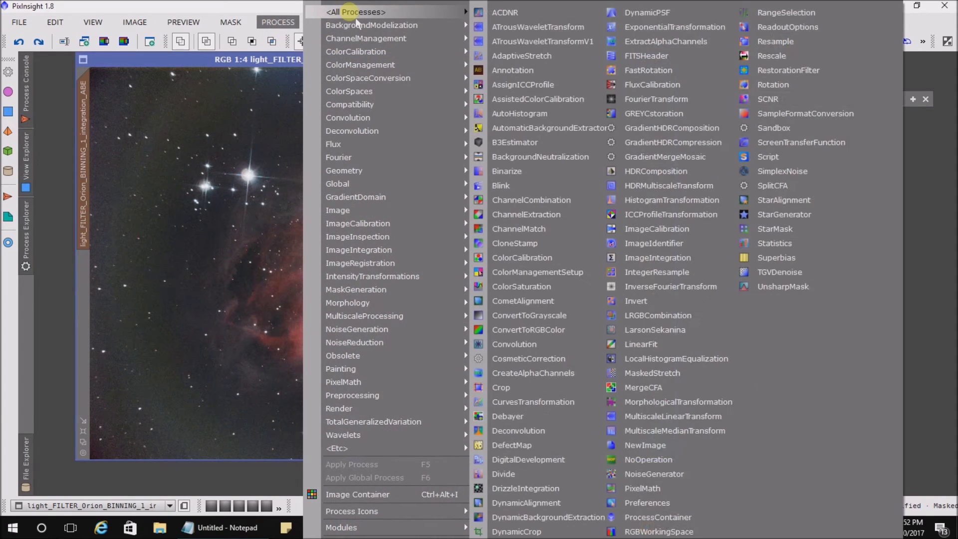
{"action": "mouse_move", "coordinate": [671, 41]}
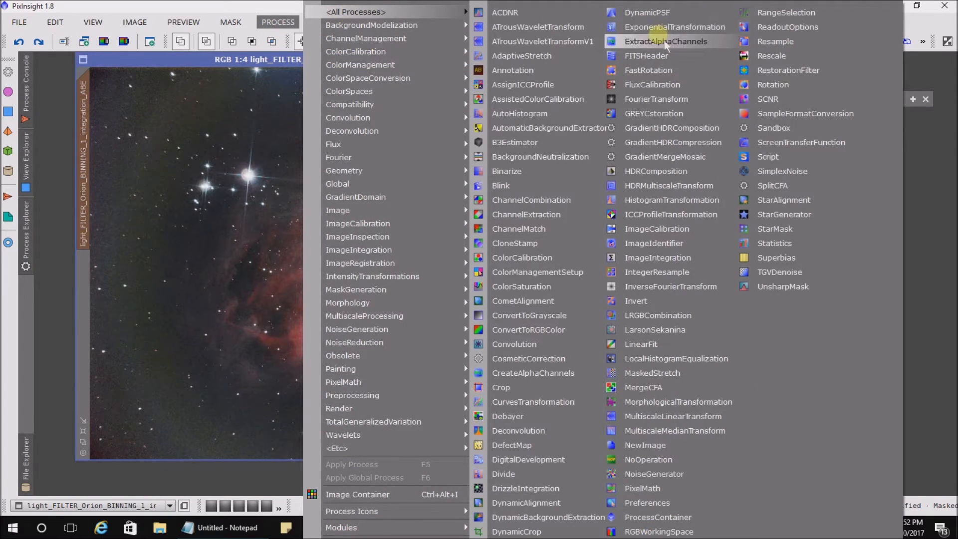
{"action": "mouse_move", "coordinate": [669, 185]}
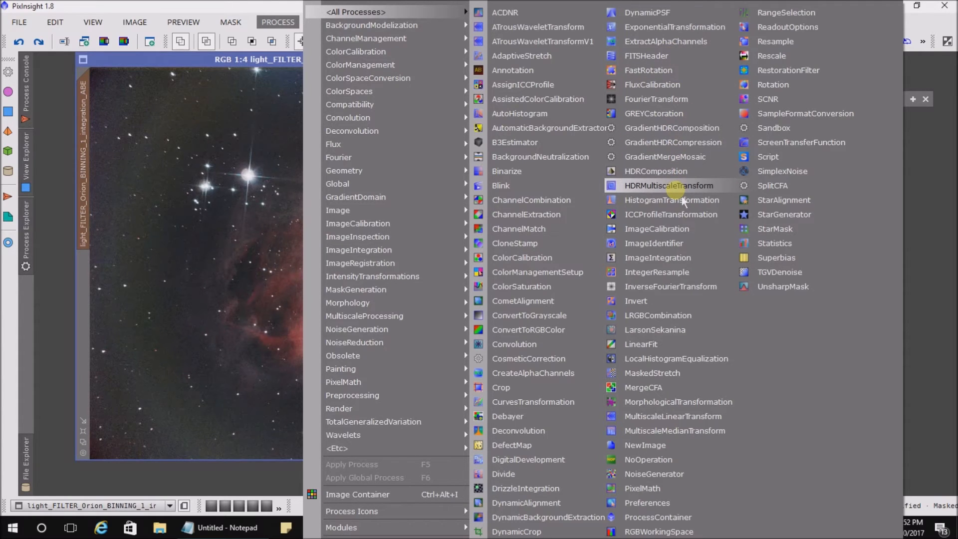
{"action": "left_click", "coordinate": [669, 185]}
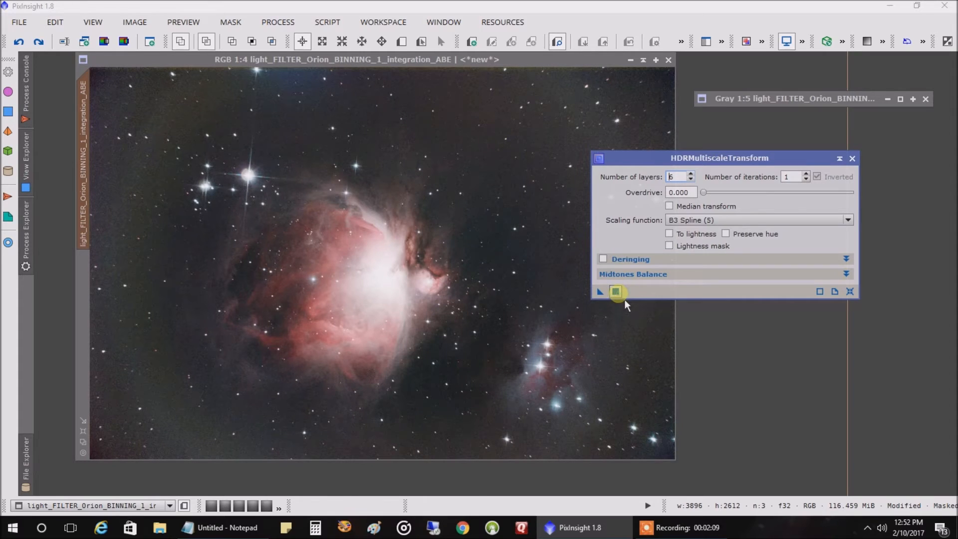
- Apply HDRMultiscaleTransform with 6 layers to the masked Orion image
{"action": "left_click", "coordinate": [615, 292]}
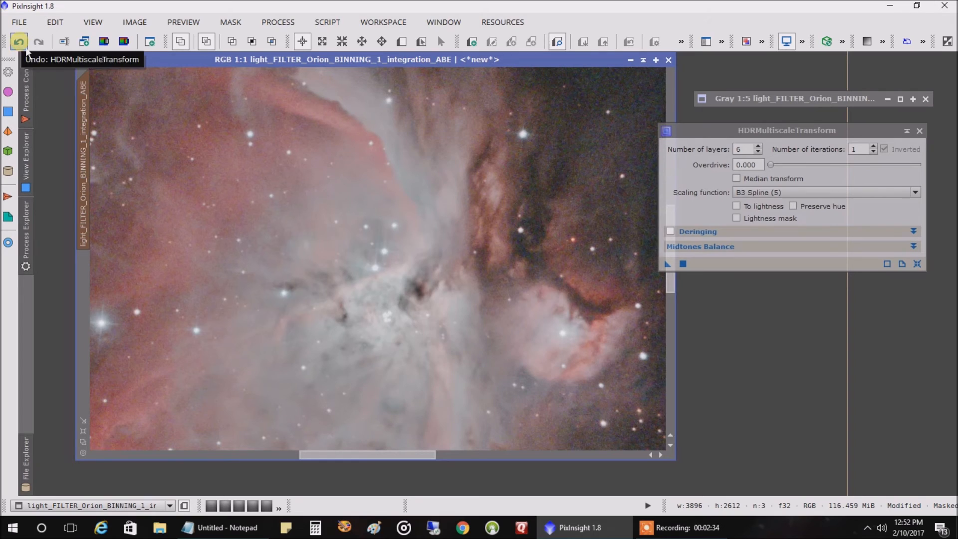
{"action": "left_click", "coordinate": [38, 41]}
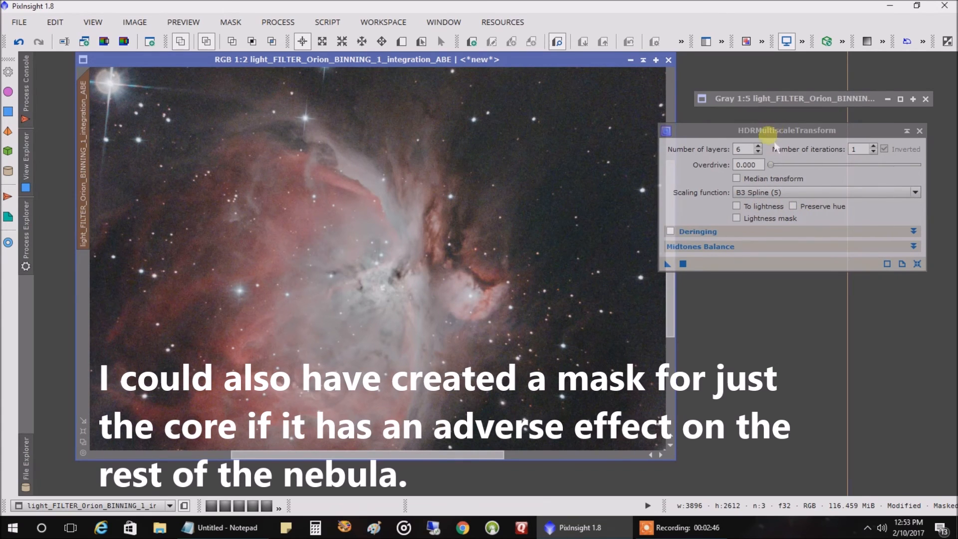
{"action": "left_click_drag", "start_coordinate": [787, 130], "coordinate": [755, 142]}
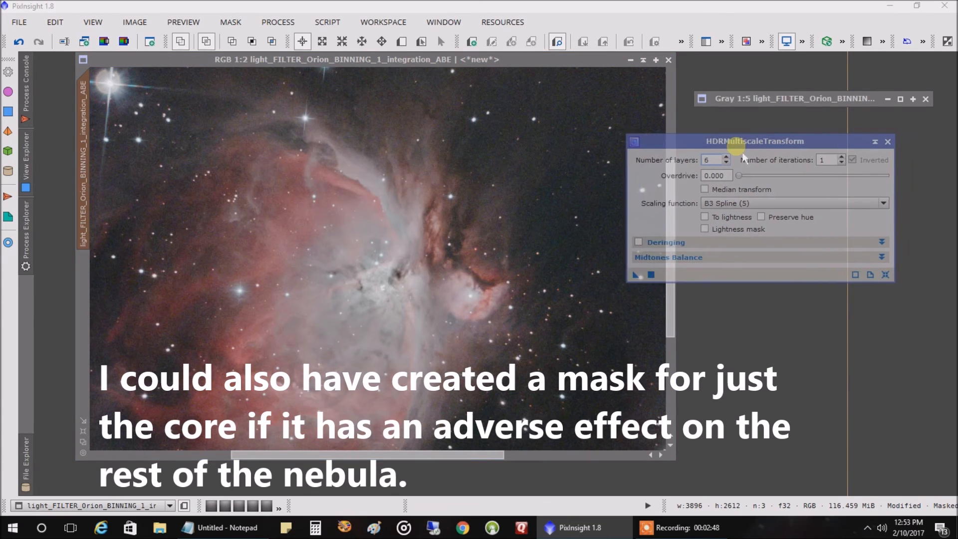